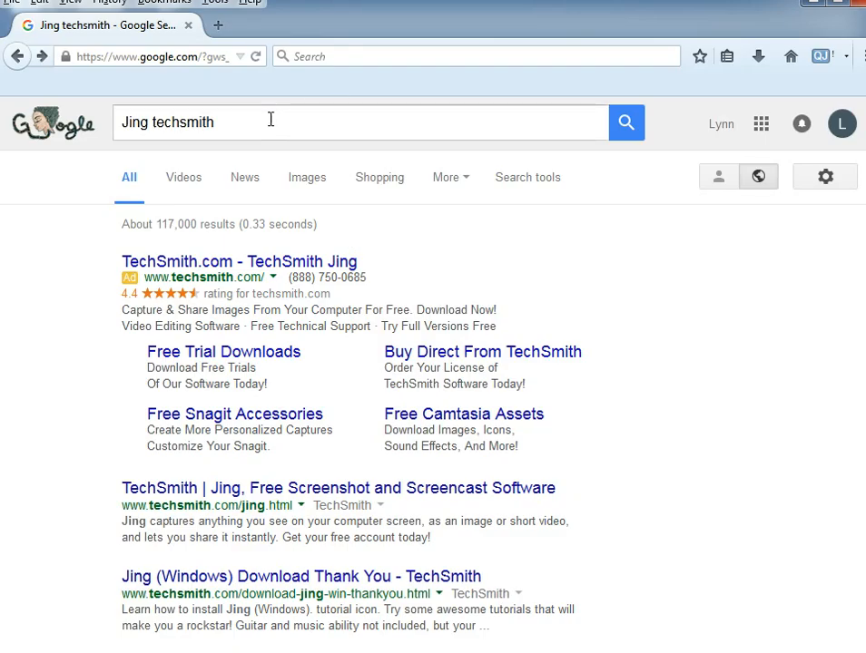
- Bring up the Google search suggestions for 'Jing techsmith'
left_click(263, 124)
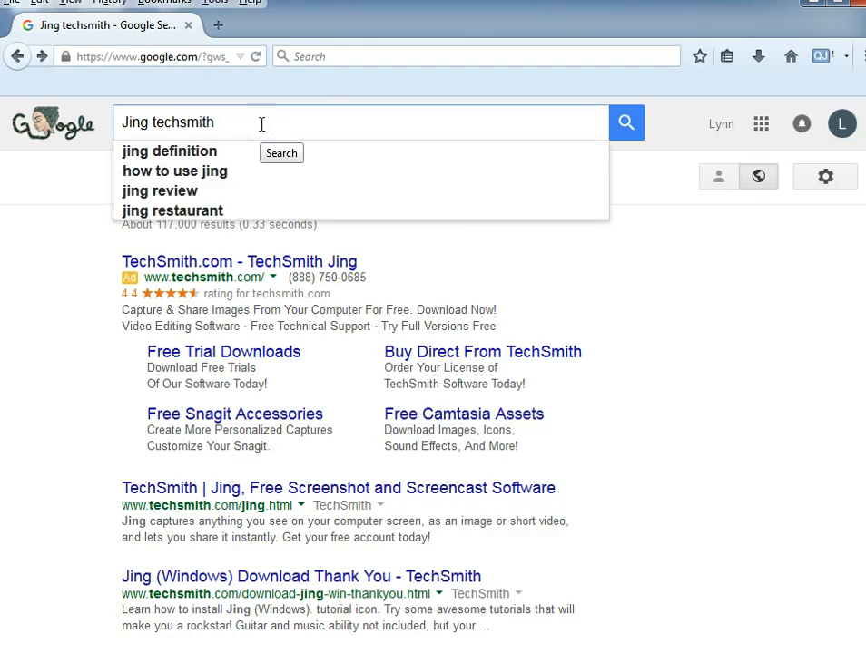
mouse_move(148, 269)
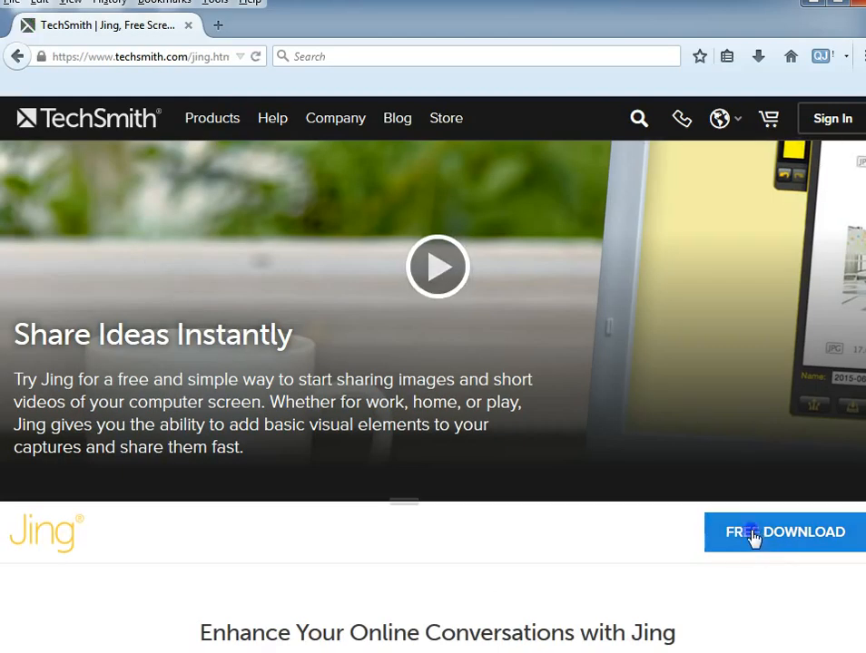
- Download the Windows version of Jing from TechSmith and save the jing.exe installer
left_click(784, 532)
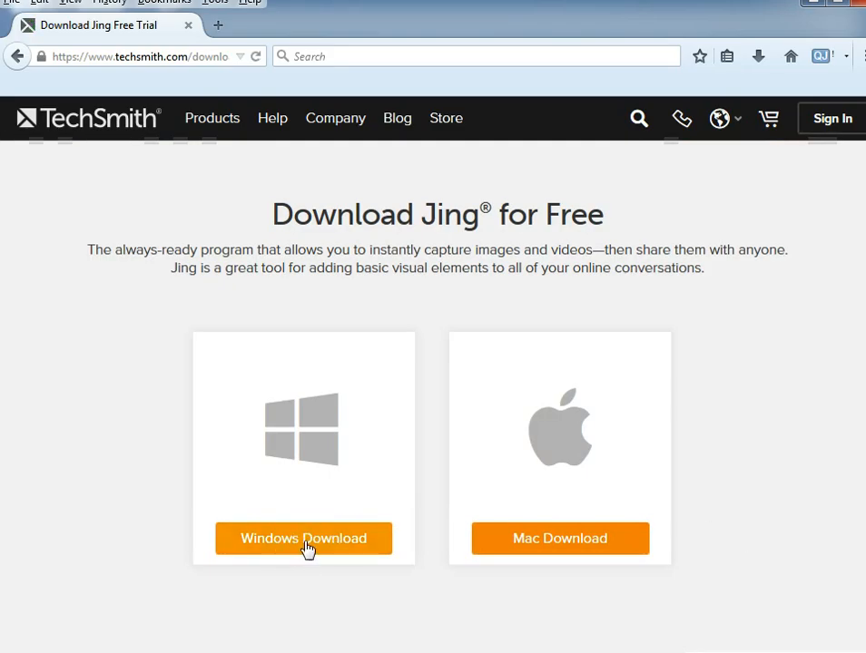
left_click(303, 537)
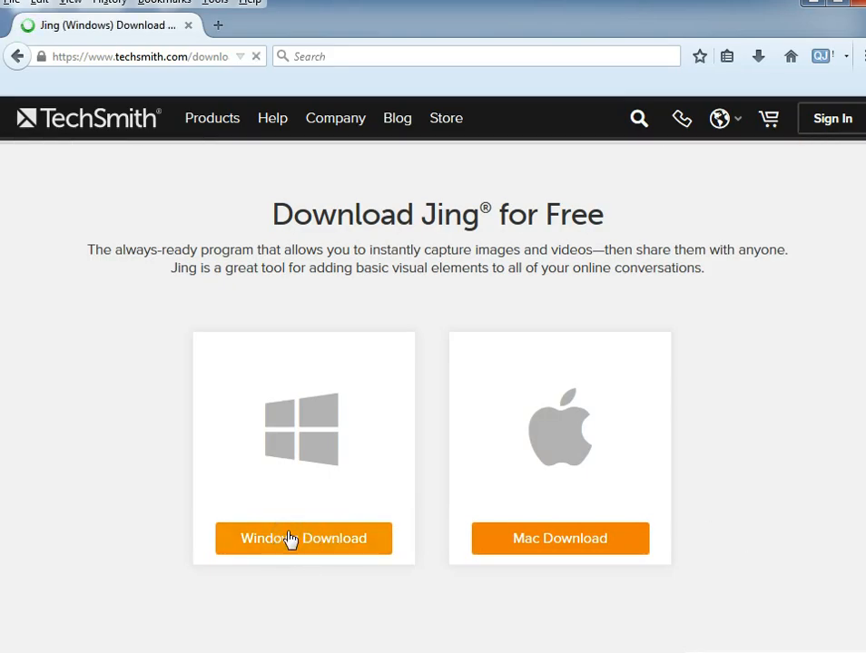
left_click(303, 537)
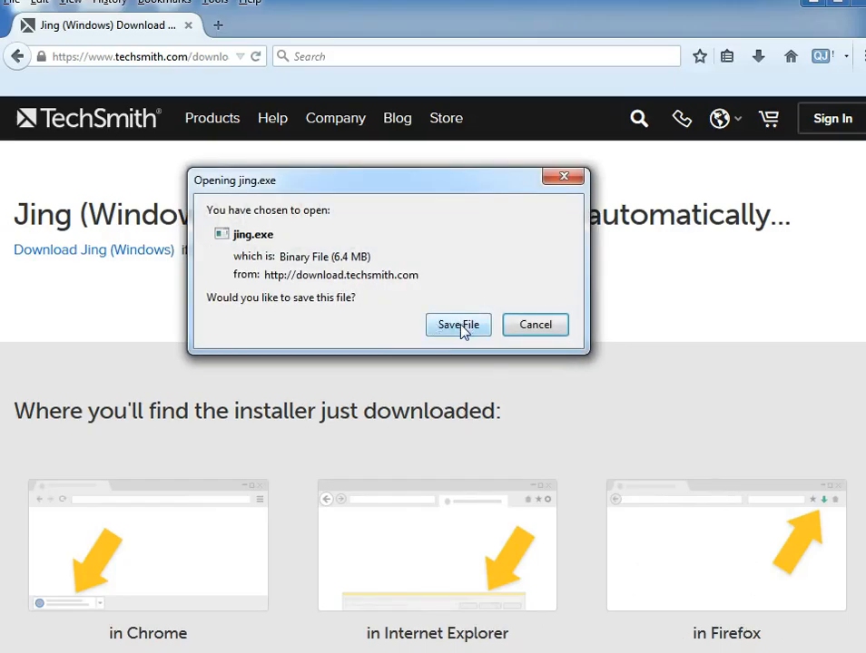
left_click(457, 325)
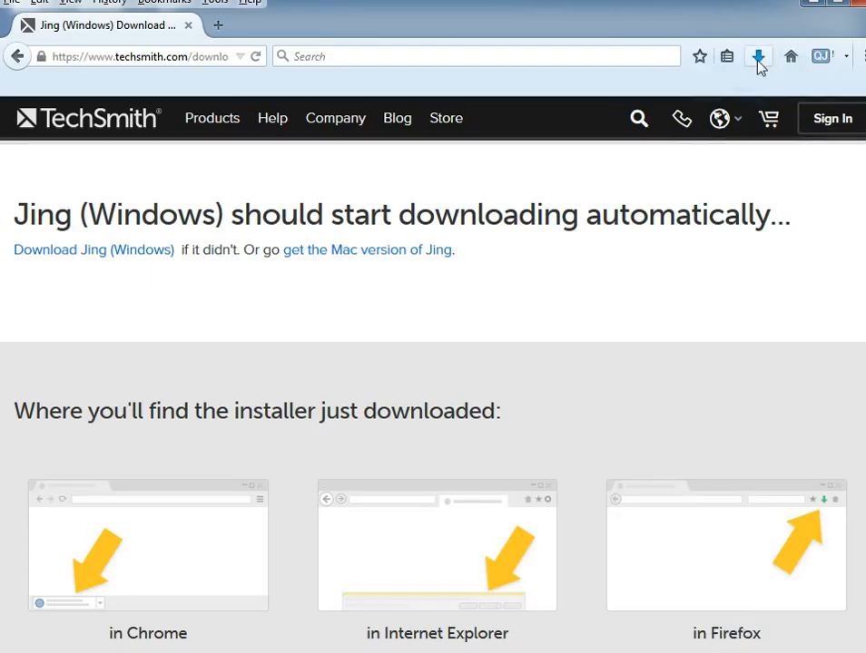
mouse_move(758, 57)
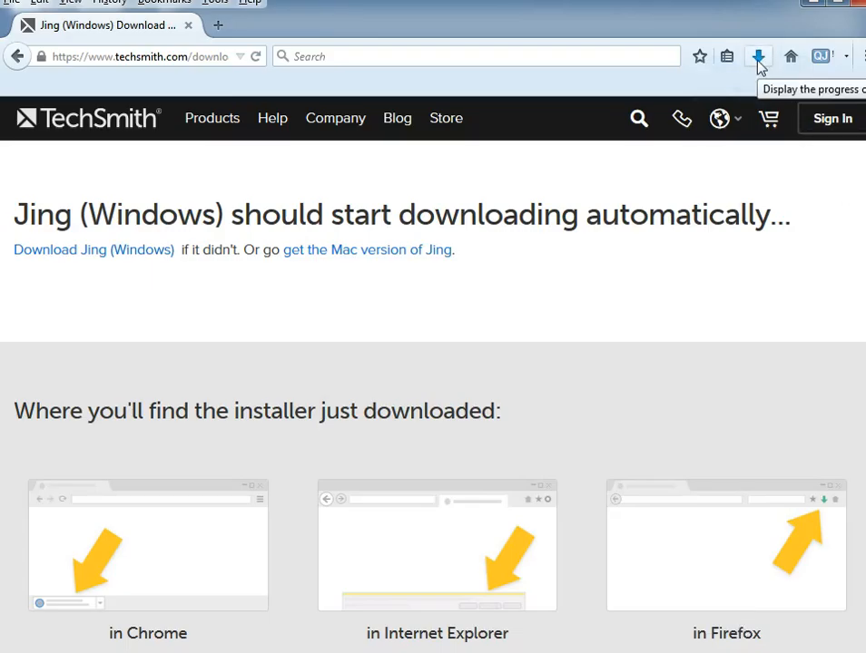
mouse_move(755, 66)
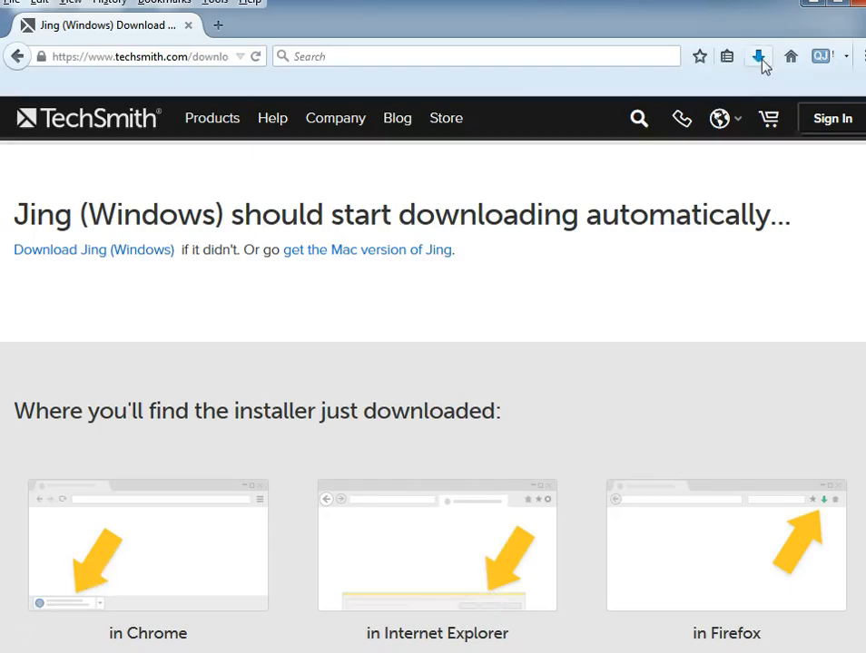
- Run the newest jing.exe from Firefox's downloads so Jing 2.9 Setup appears
left_click(759, 57)
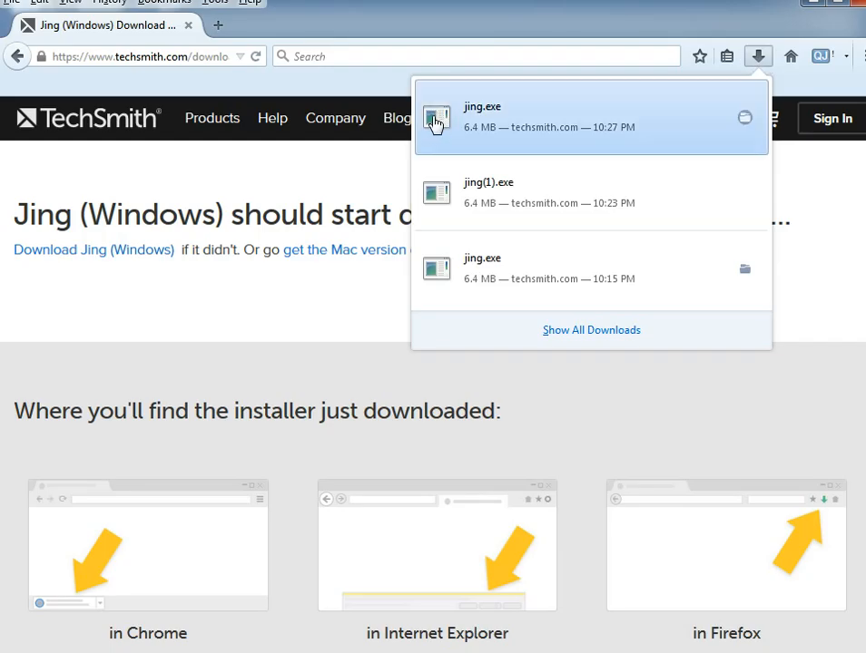
left_click(436, 118)
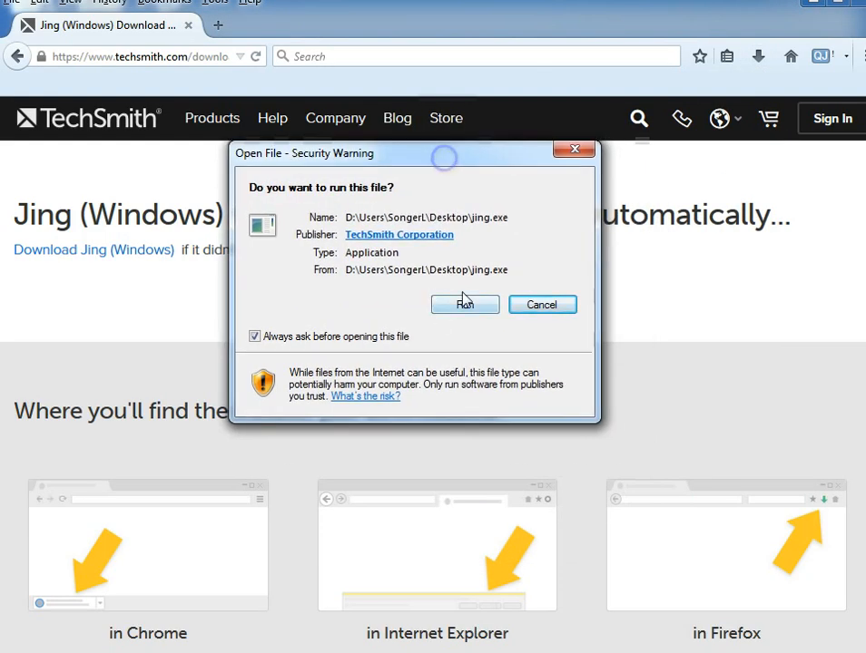
left_click(465, 305)
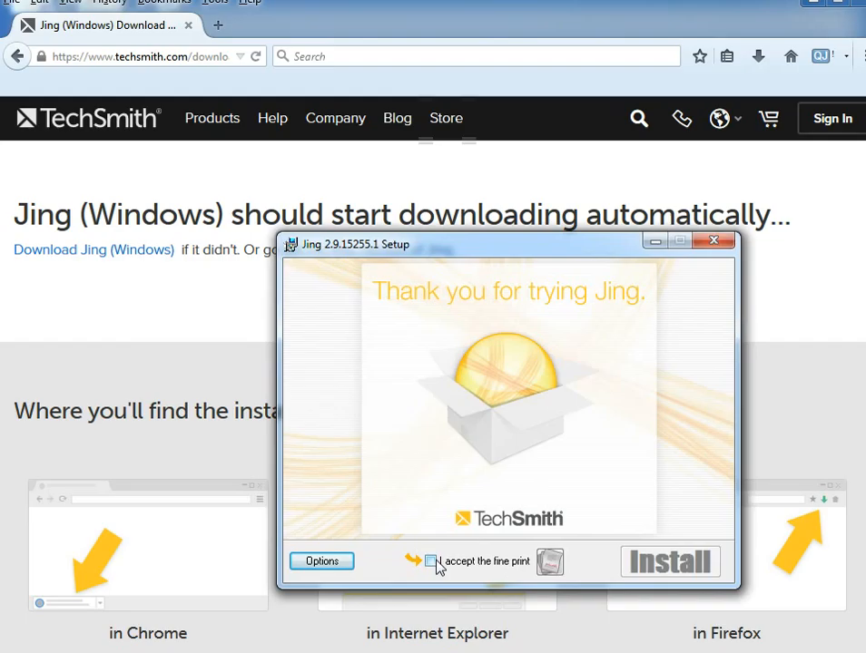
- Accept the Jing license agreement and begin the installation
left_click(430, 561)
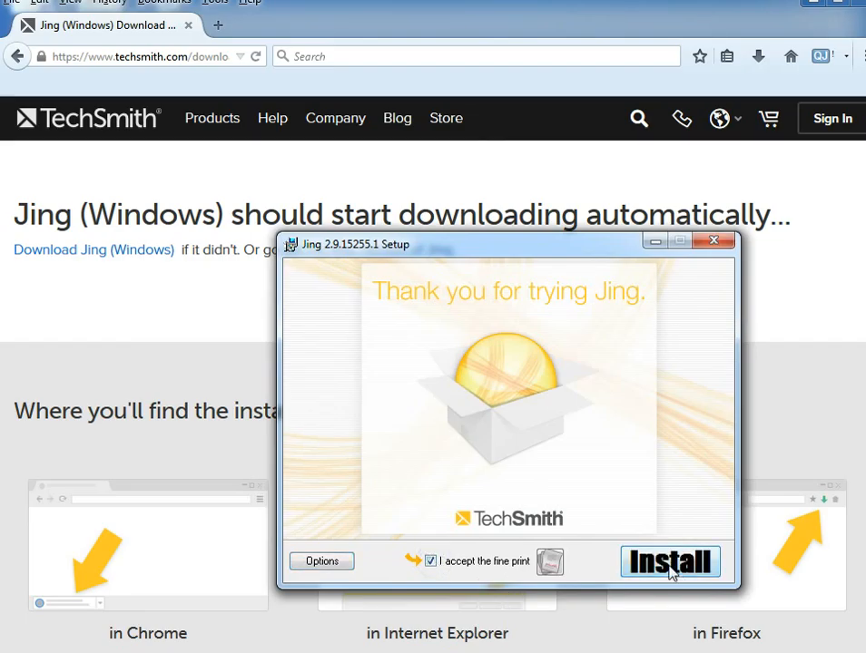
left_click(670, 561)
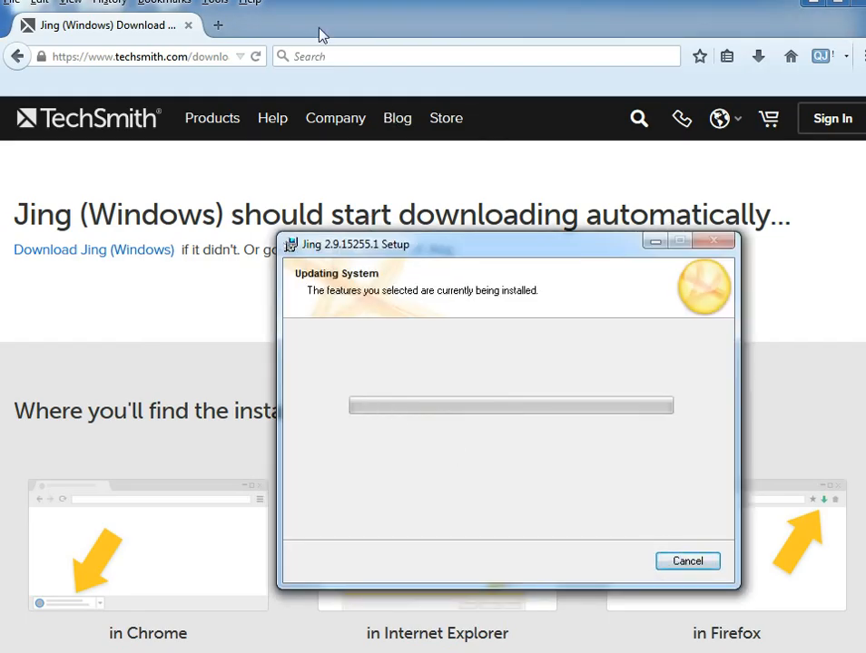
mouse_move(290, 18)
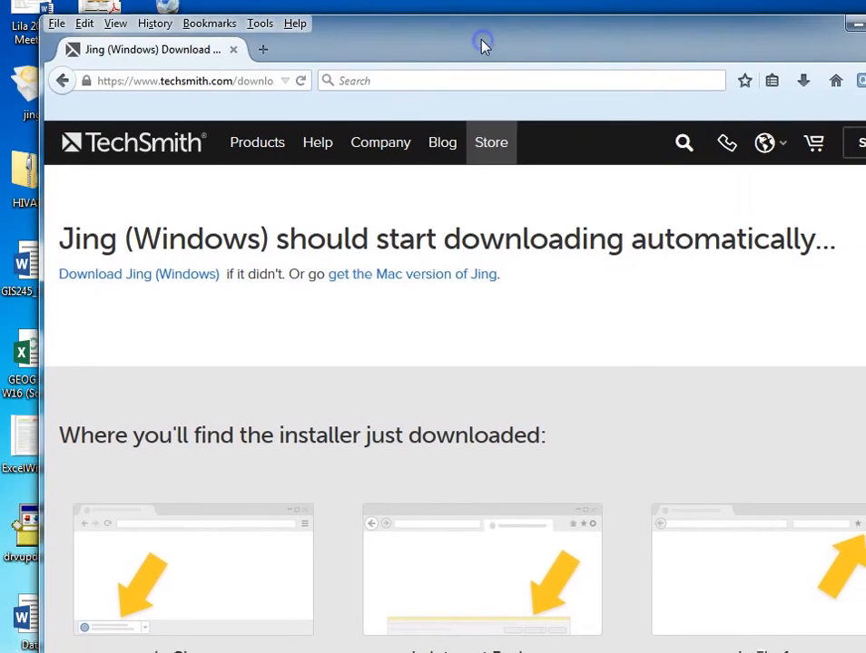
mouse_move(479, 43)
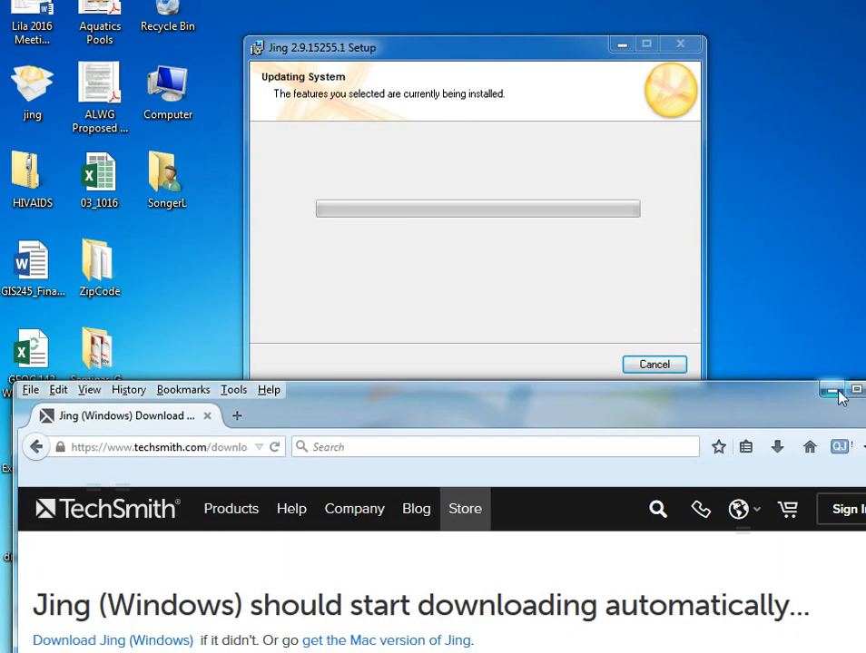
mouse_move(831, 390)
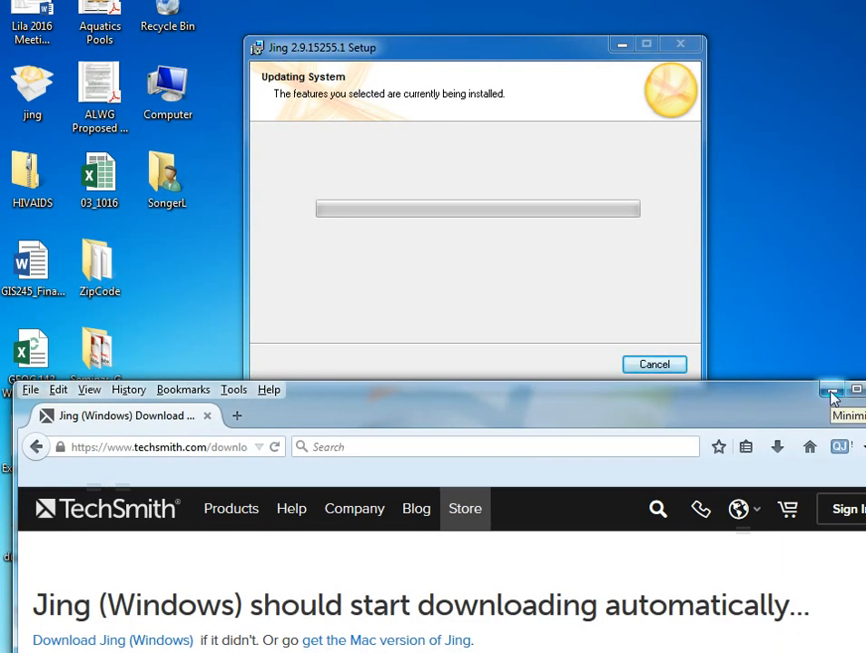
- Minimize Firefox, then finish the completed Jing Setup to return to the desktop
left_click(831, 390)
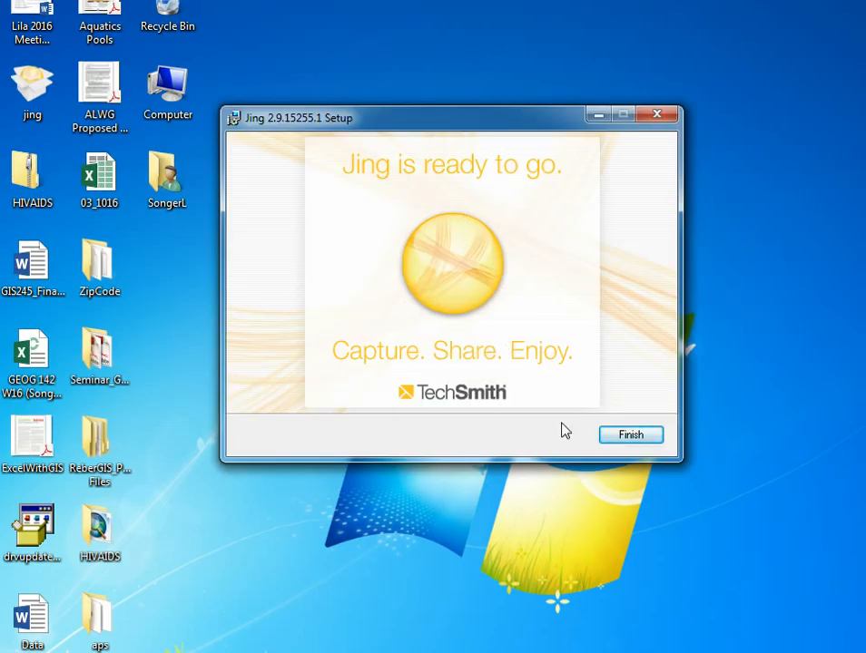
left_click(629, 436)
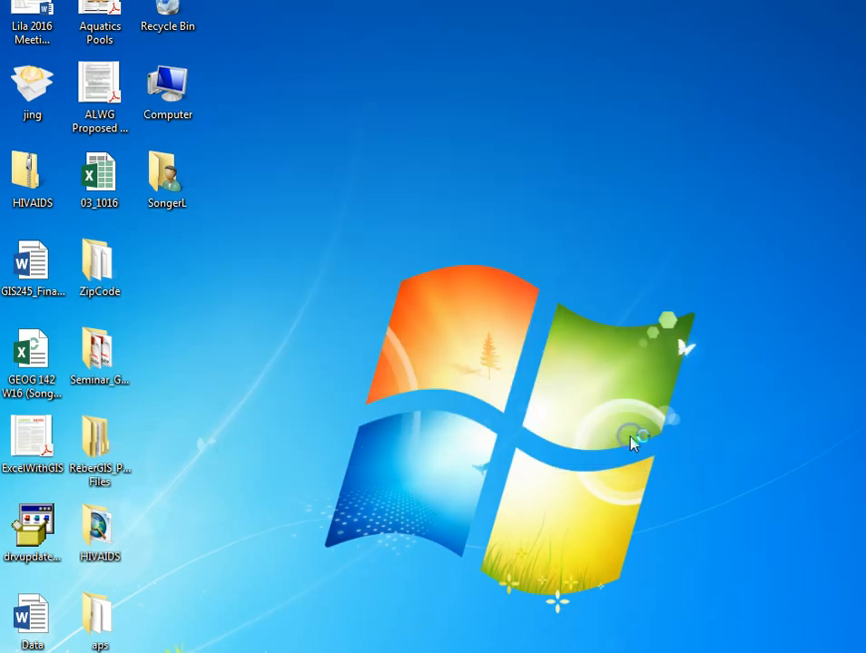
mouse_move(544, 286)
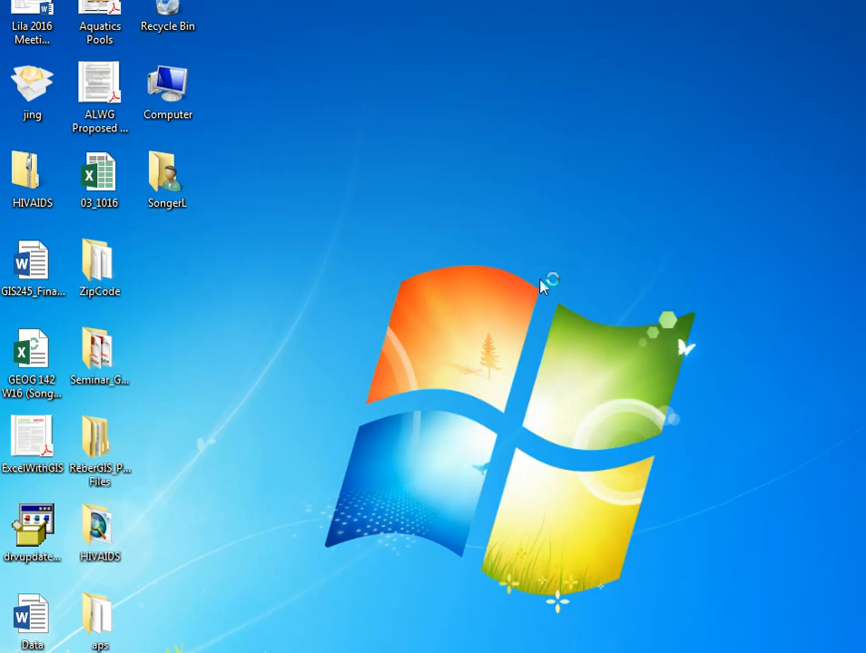
mouse_move(542, 286)
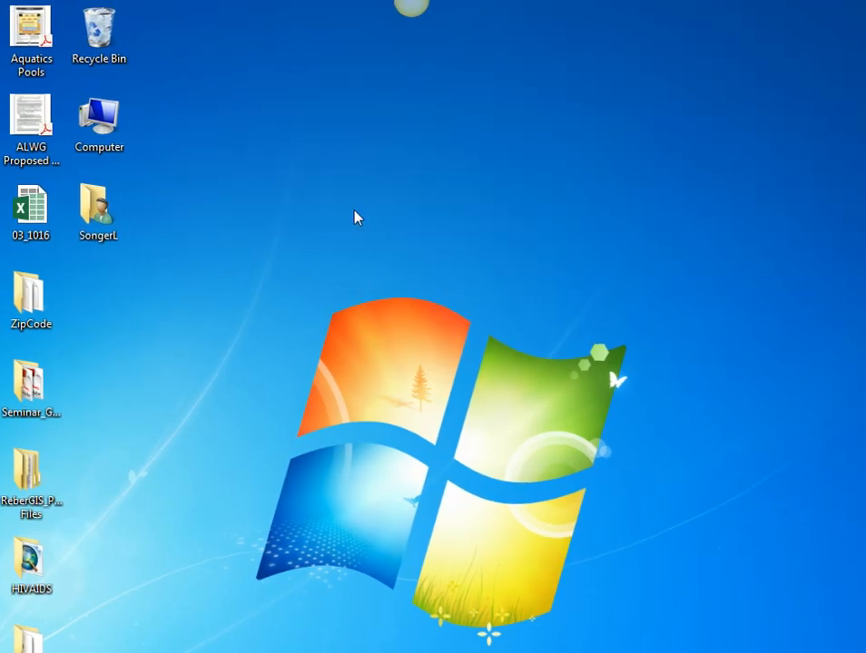
mouse_move(98, 380)
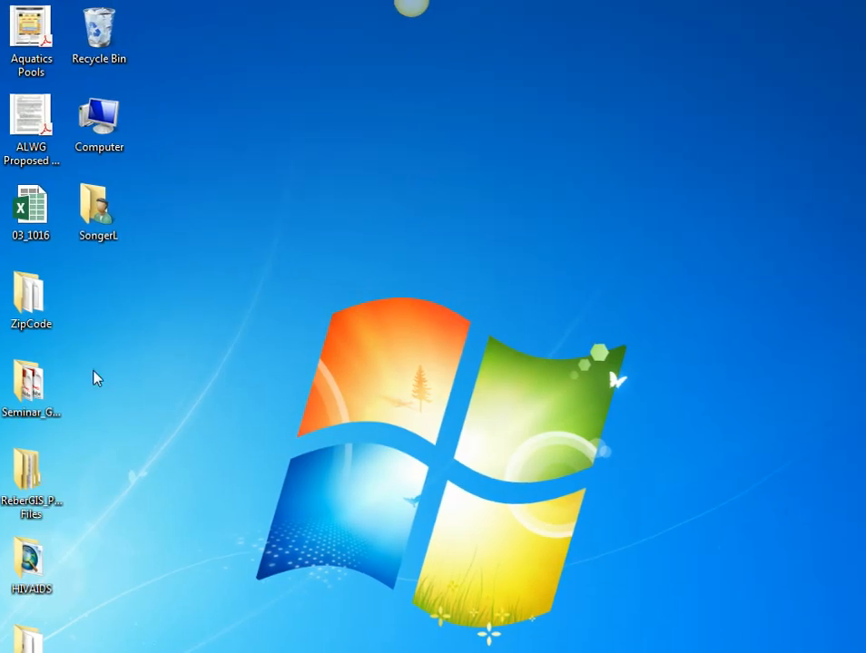
mouse_move(507, 490)
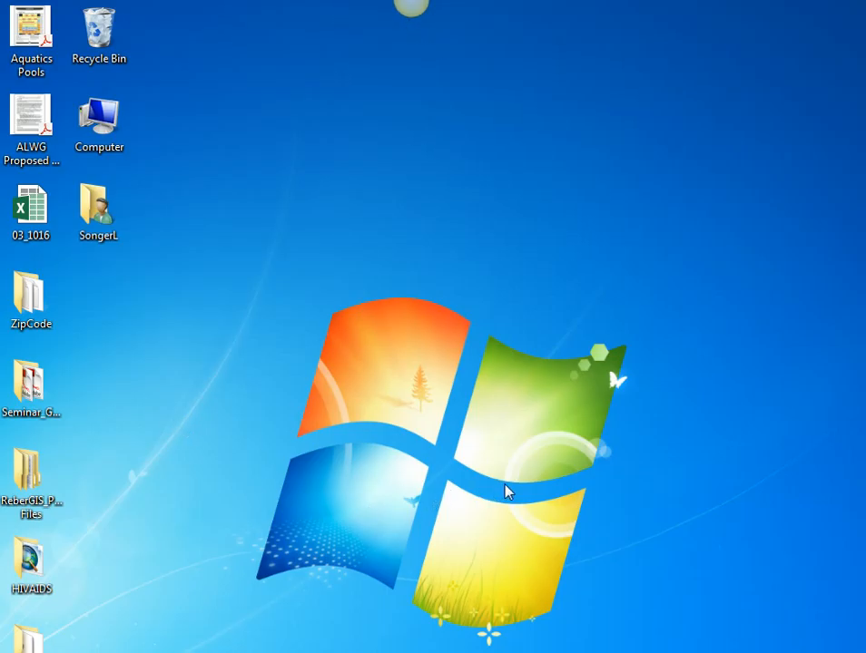
mouse_move(483, 20)
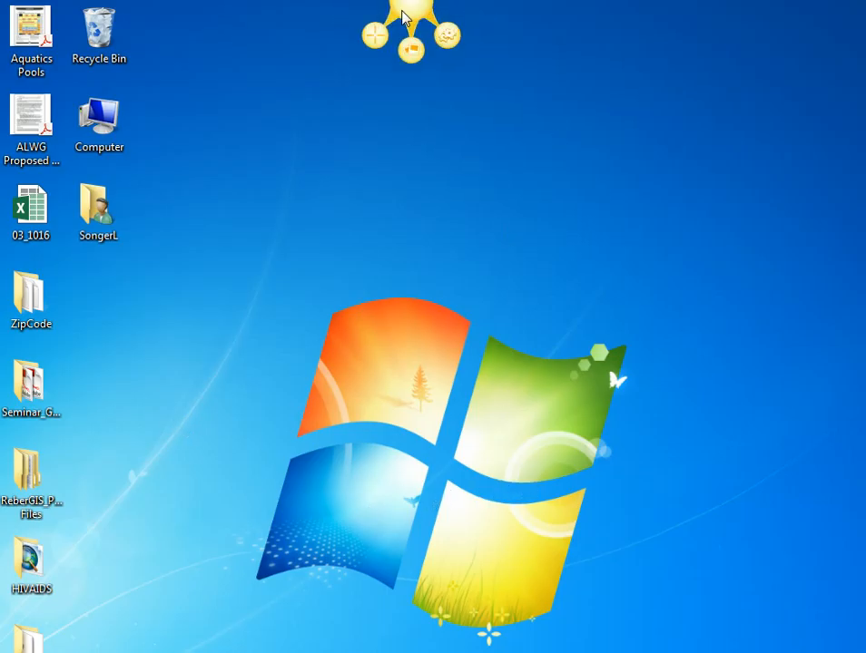
mouse_move(406, 16)
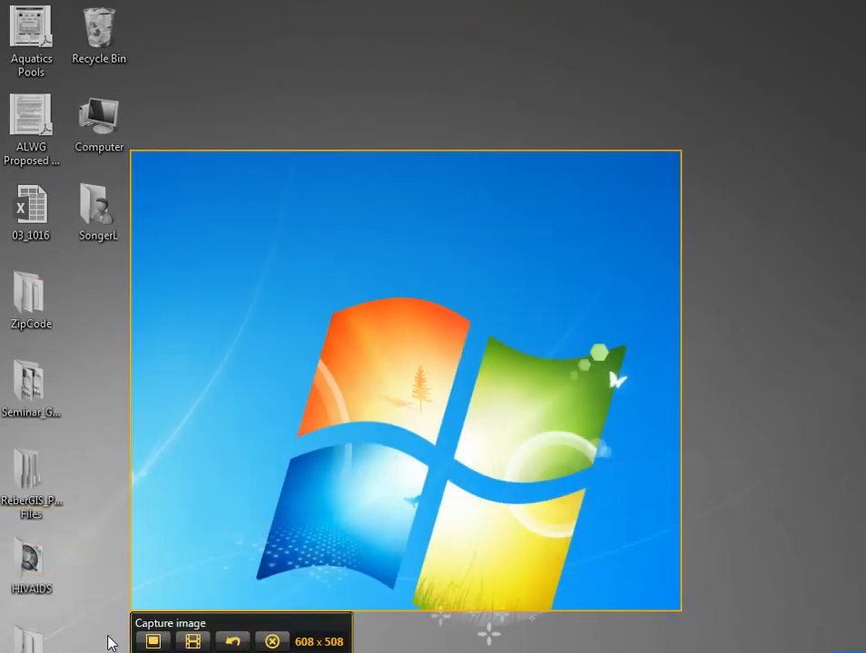
mouse_move(192, 642)
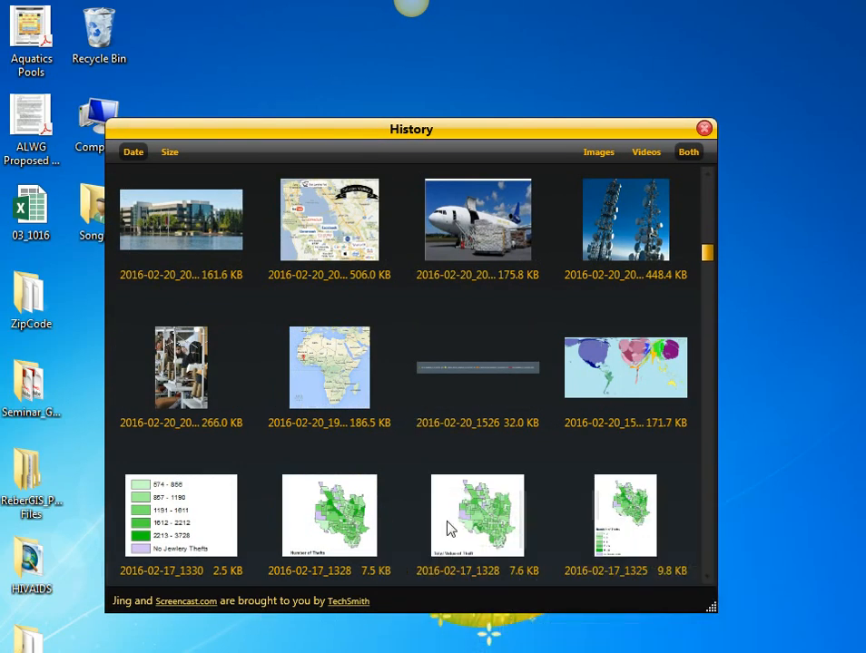
- Close the capture History and show Jing's About panel with version 2.9.15255
left_click(704, 127)
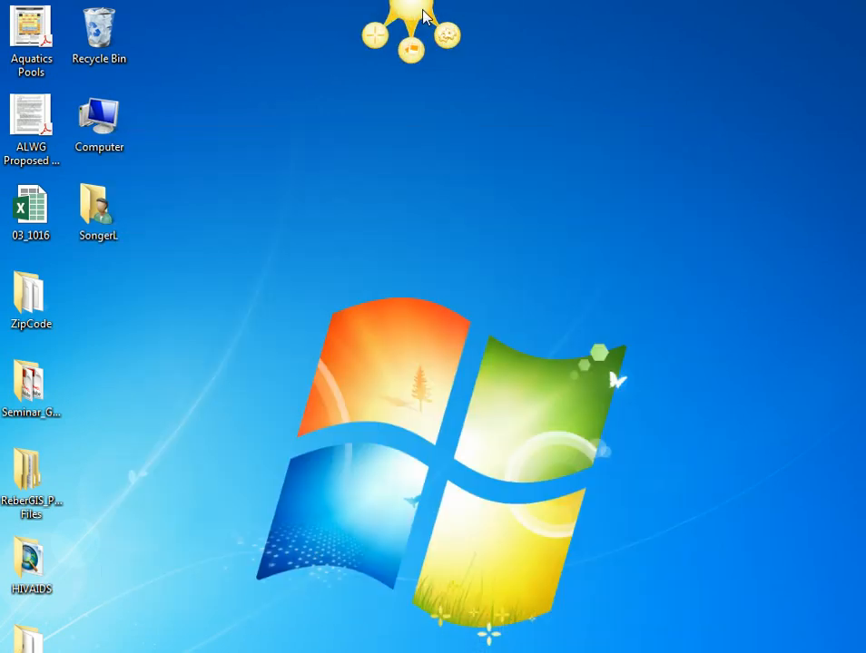
left_click(410, 28)
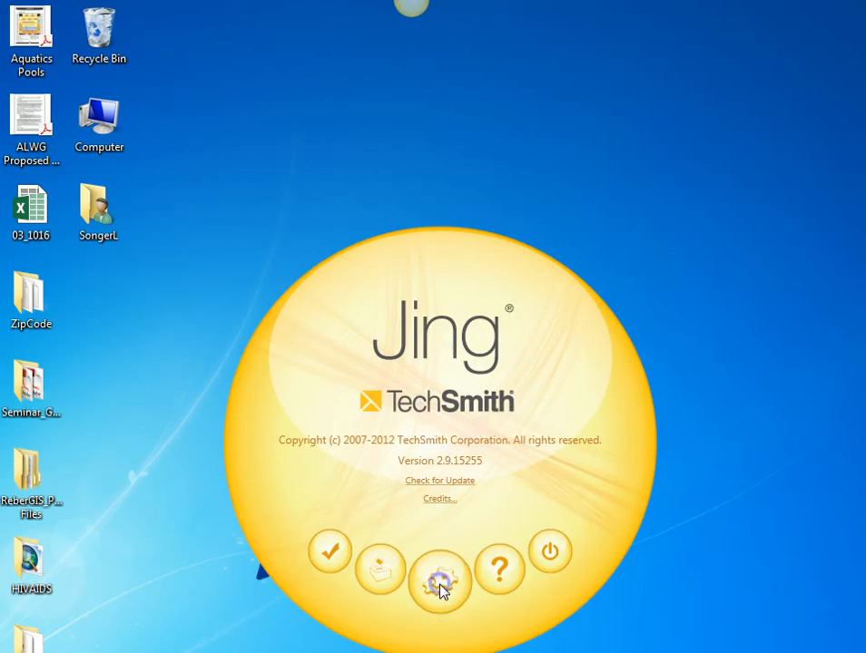
- Review Jing's preferences, confirm the audio input microphone selection, and finish
left_click(439, 581)
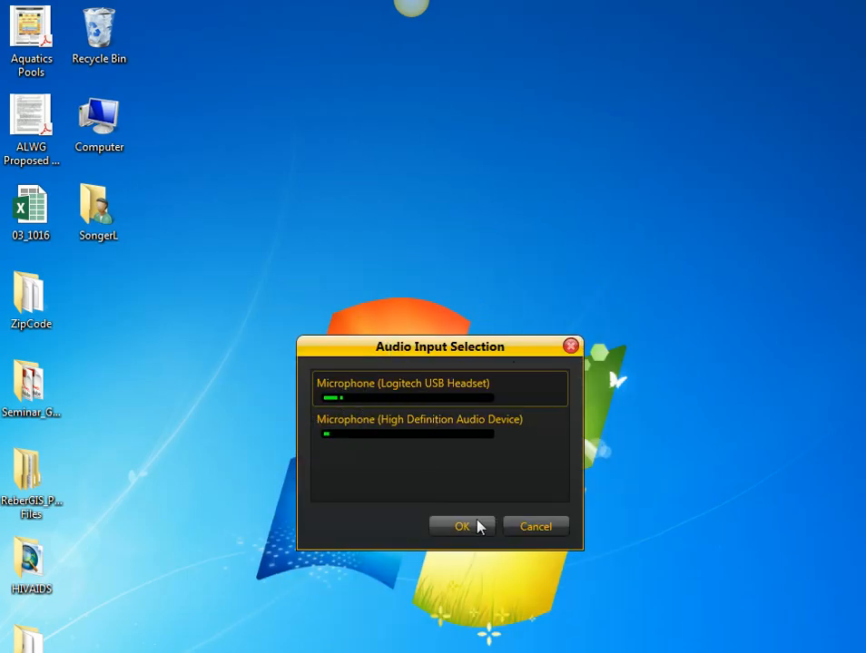
left_click(461, 526)
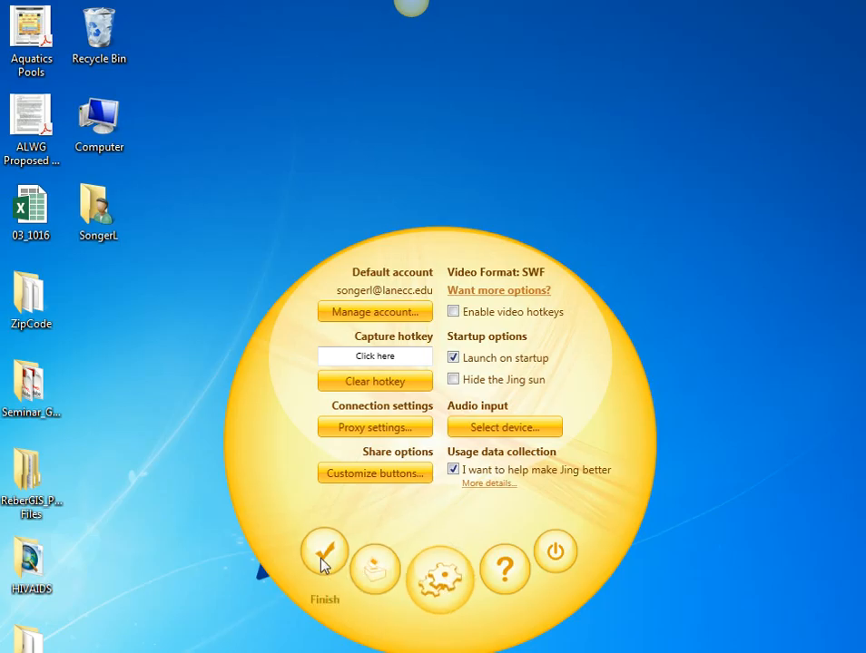
left_click(323, 554)
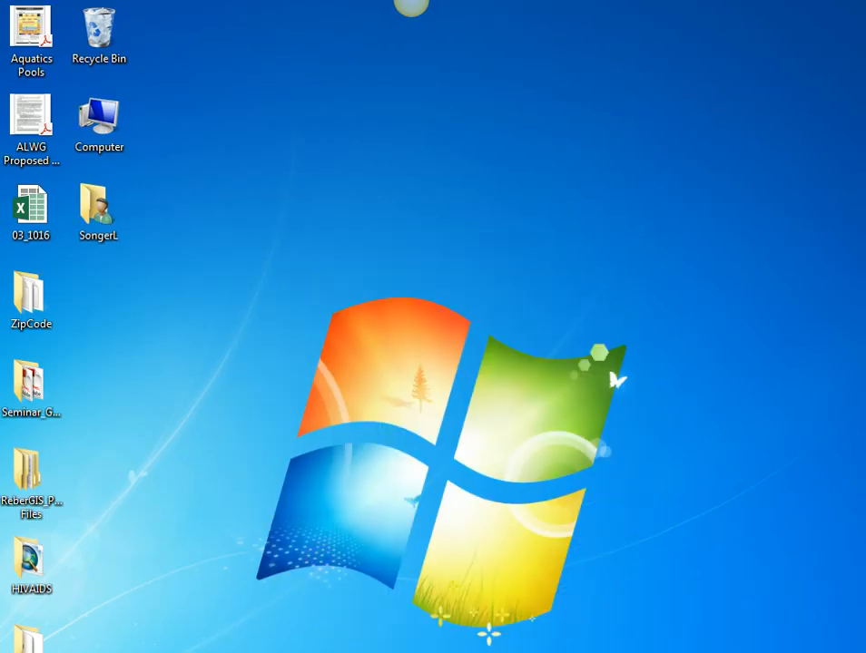